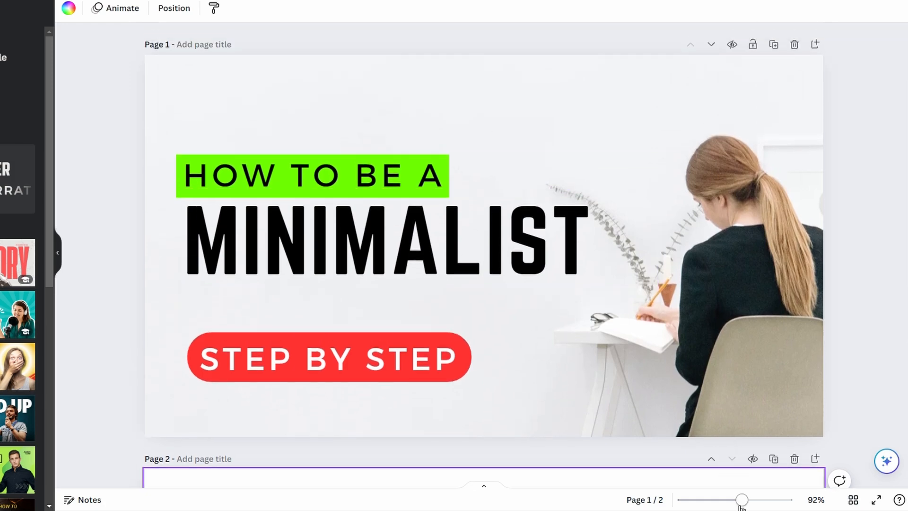
Step: Zoom out via the slider from 92% through 71%, 63% and 45% down to 42%
drag(743, 500, 776, 500)
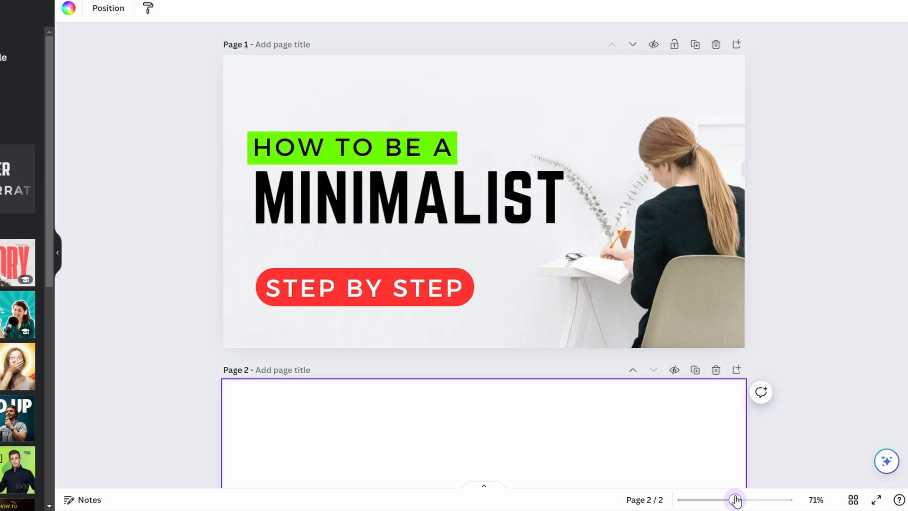
drag(737, 499, 726, 499)
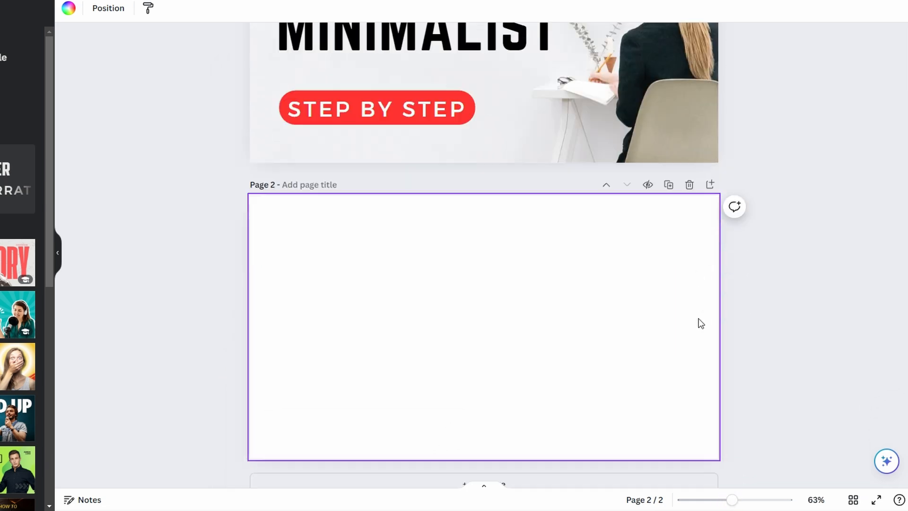
drag(732, 499, 723, 500)
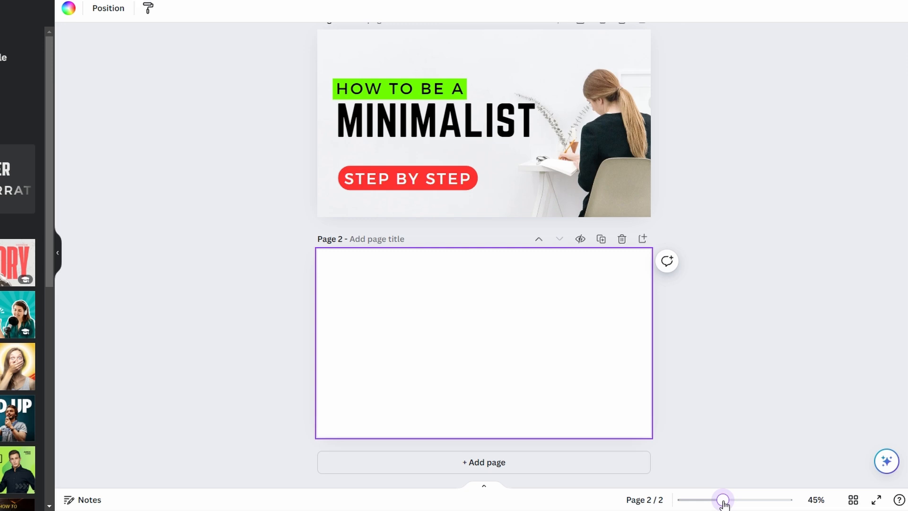
drag(723, 500, 720, 500)
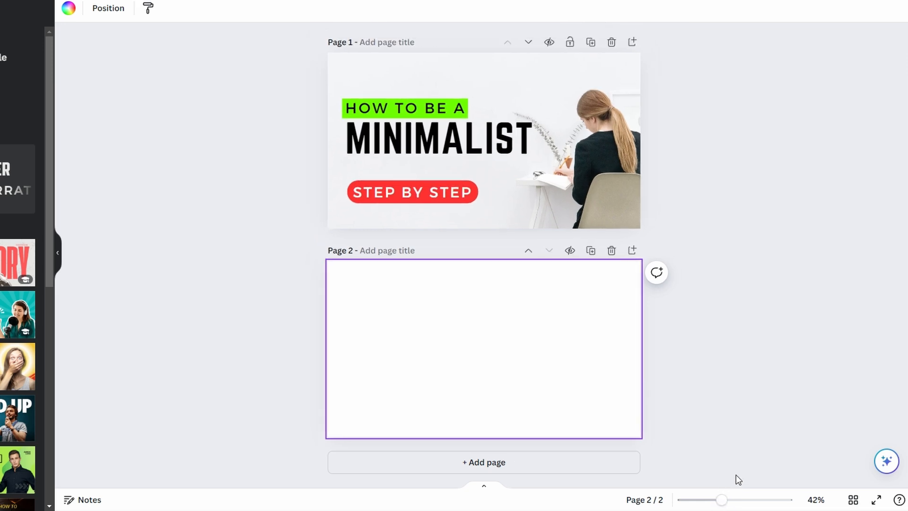
mouse_move(767, 485)
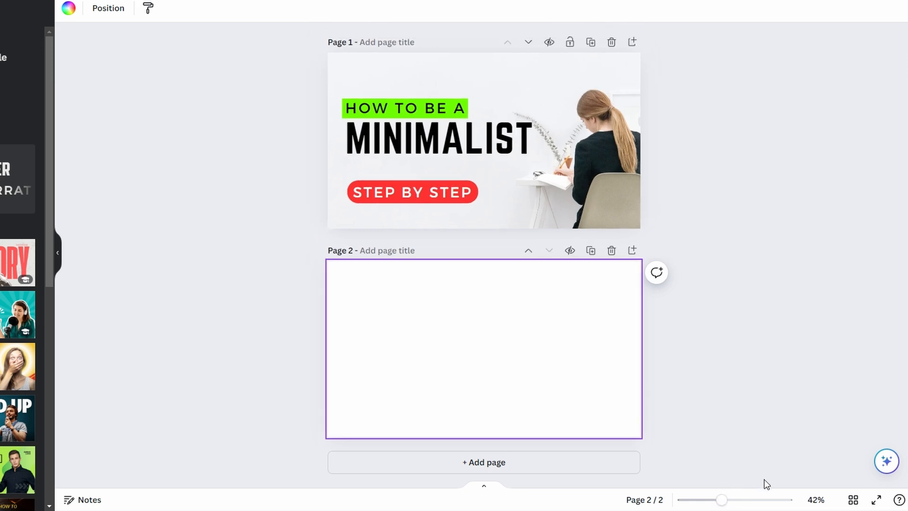
mouse_move(769, 478)
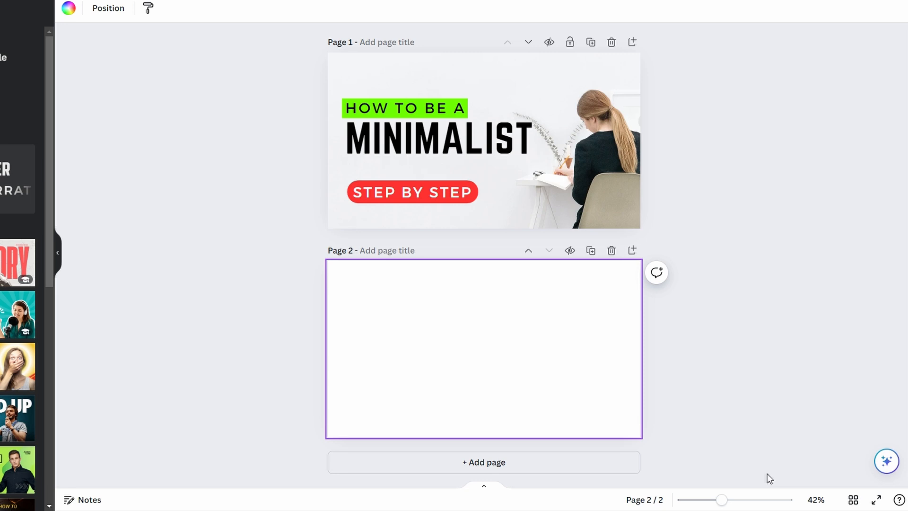
click(814, 499)
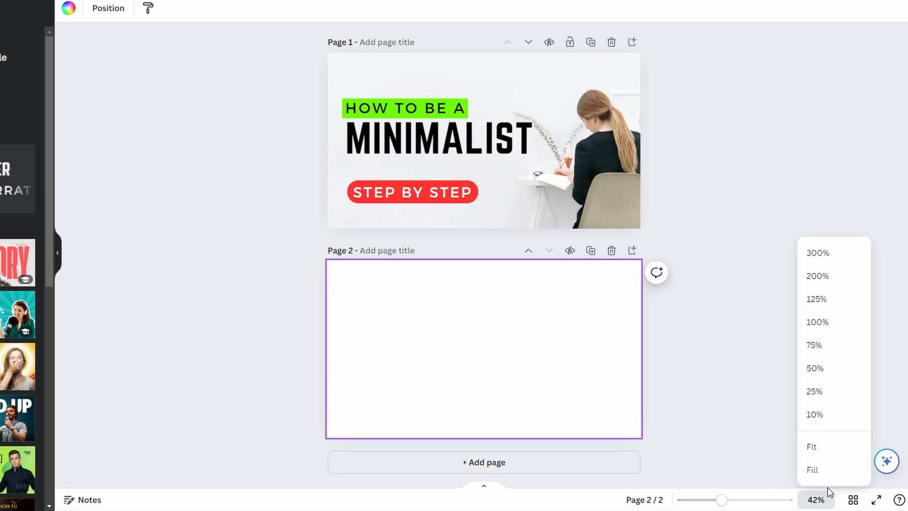
mouse_move(831, 345)
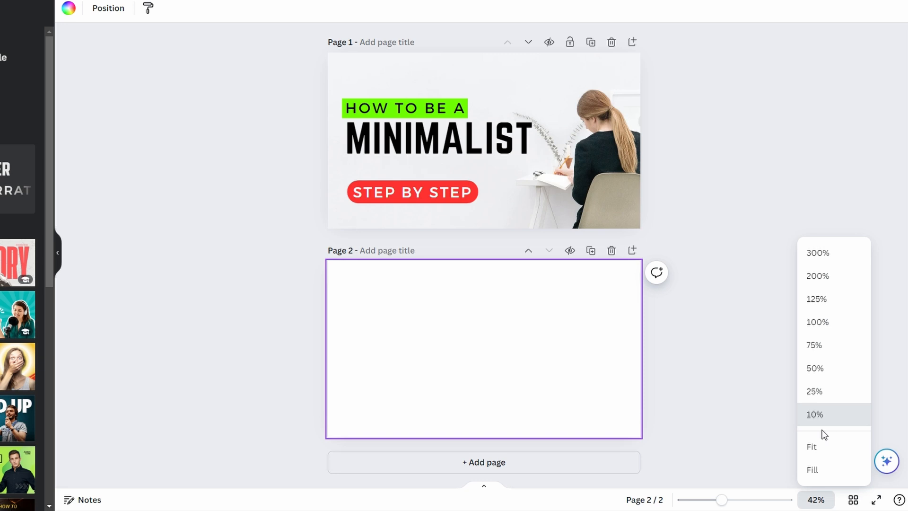
click(770, 385)
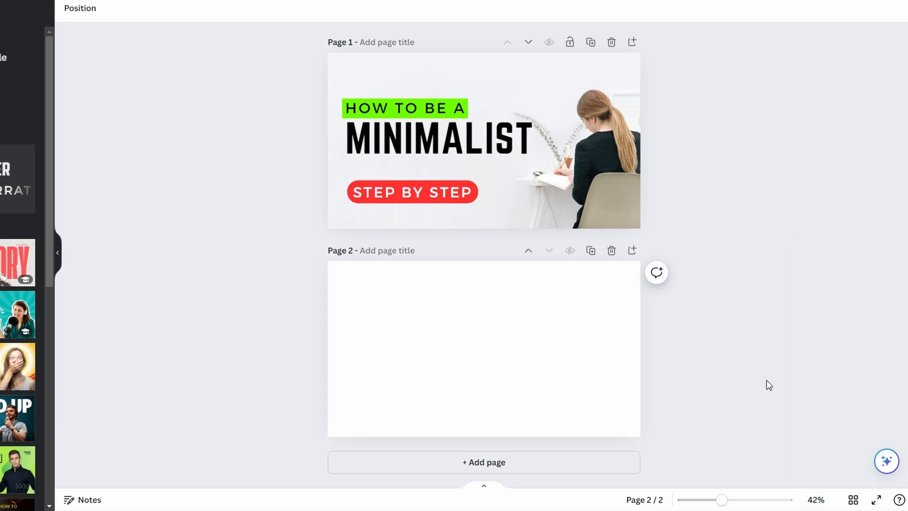
mouse_move(742, 249)
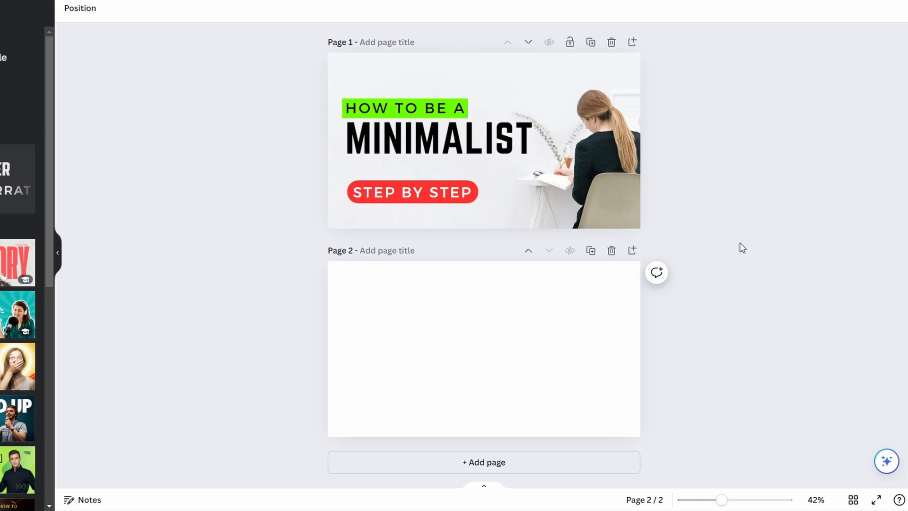
mouse_move(717, 302)
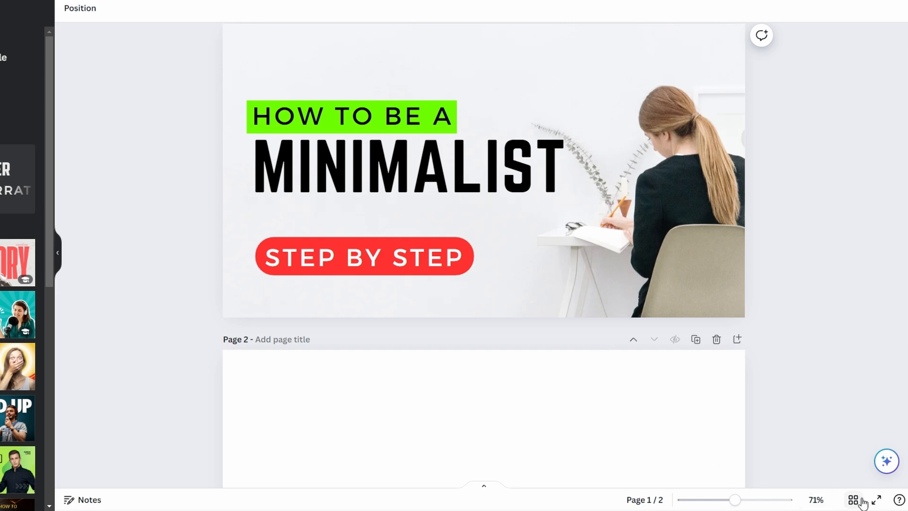
mouse_move(853, 499)
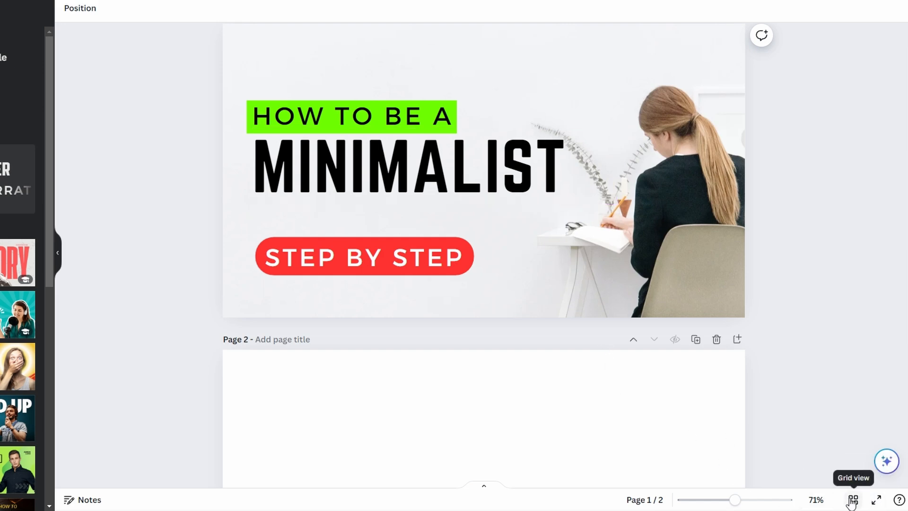
Step: Switch the design to grid view showing both pages as thumbnails
click(853, 499)
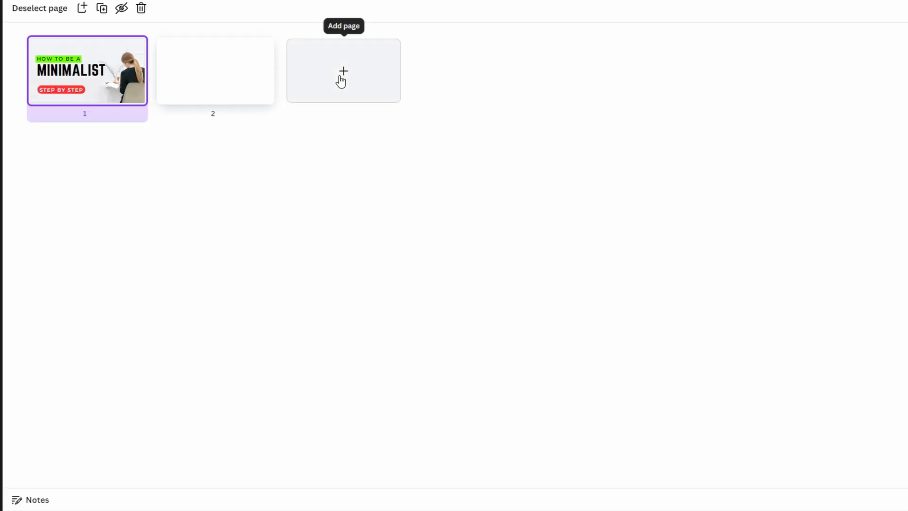